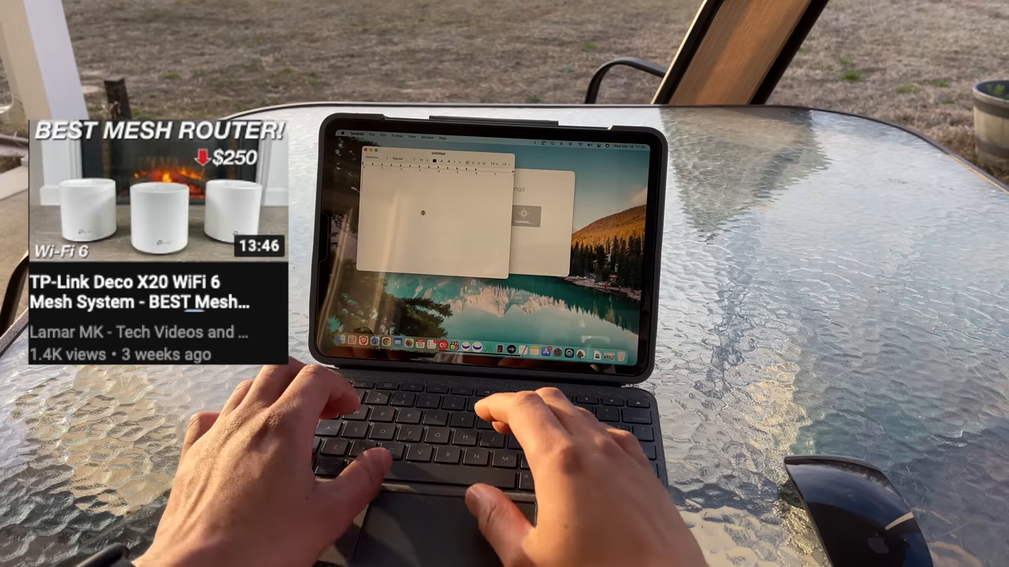
text(HEY)
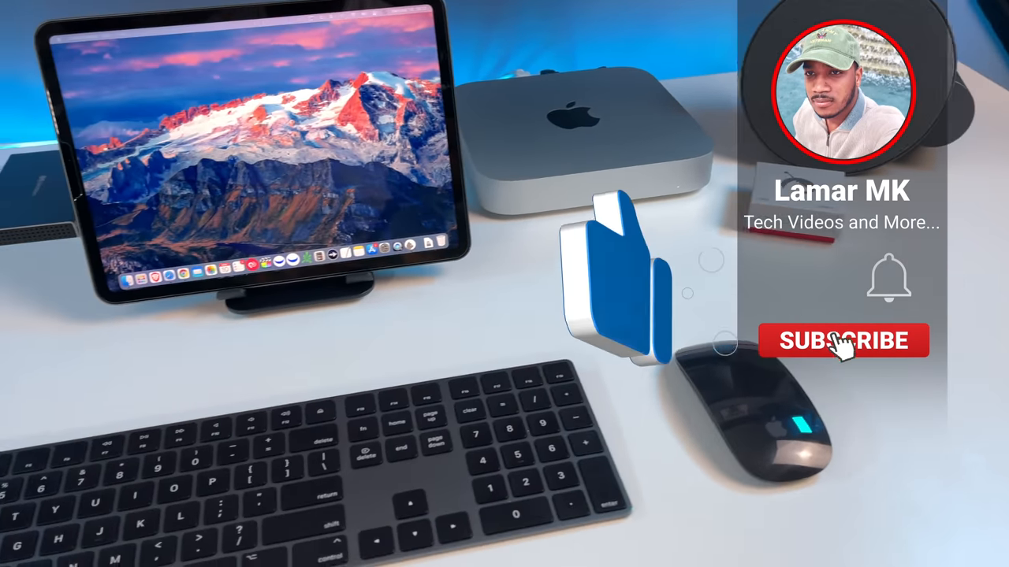
click(844, 340)
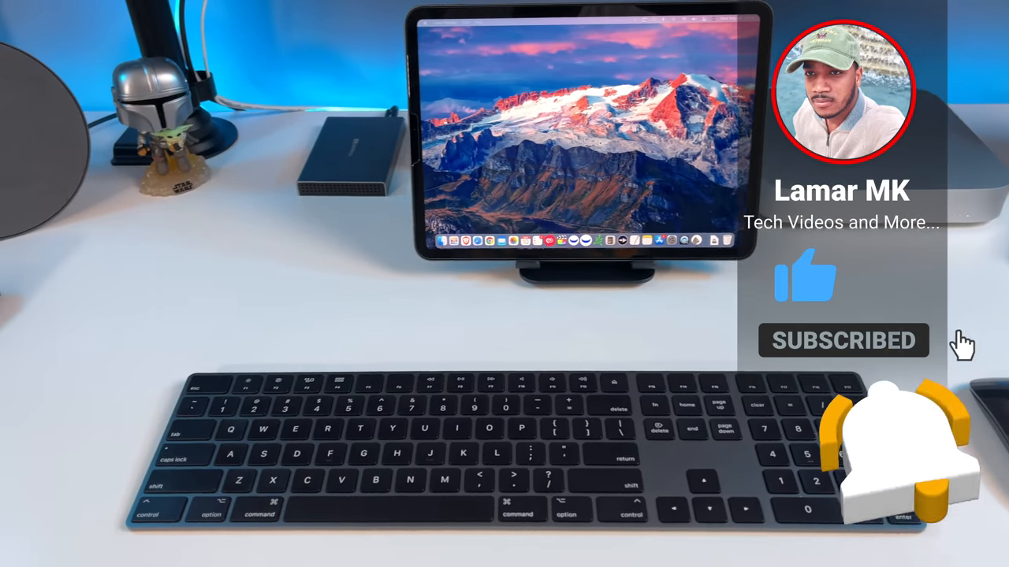